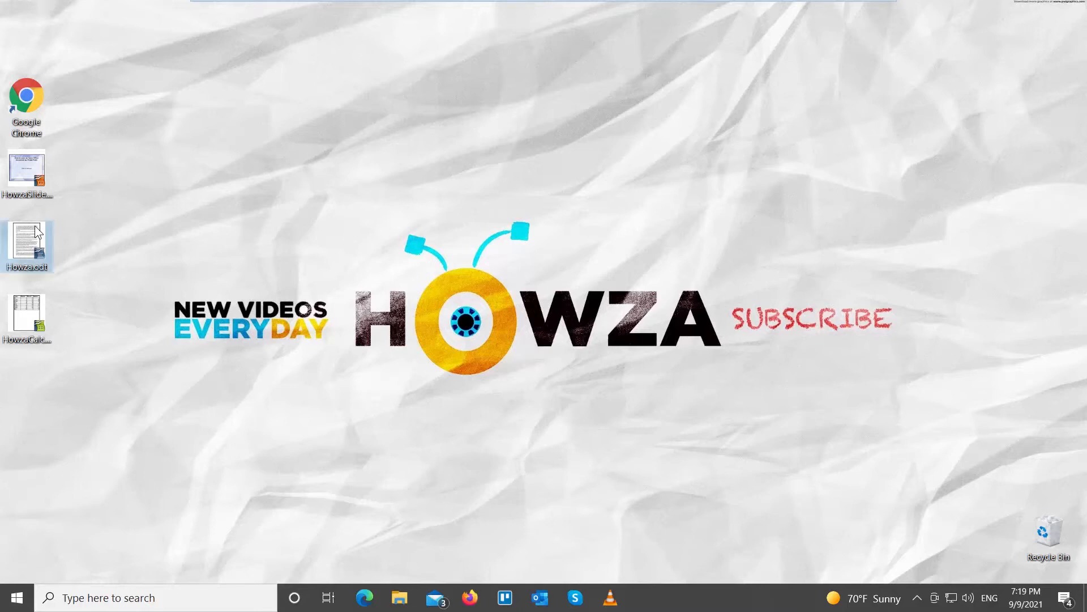
Open Howza.odt, select all its text and bring up the Paragraph dialog
double_click(26, 243)
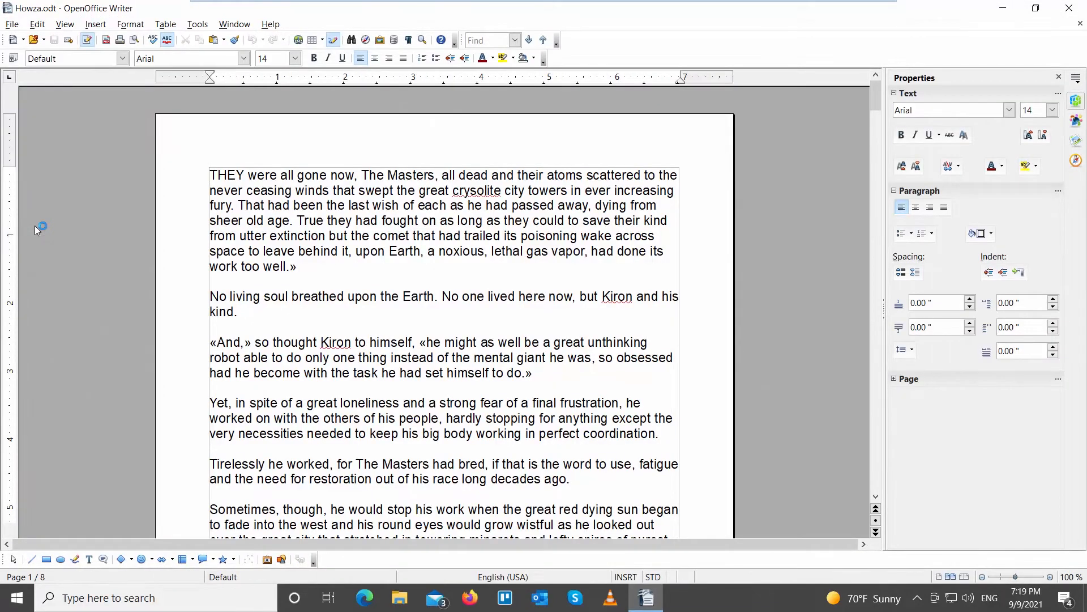
key("ctrl+a")
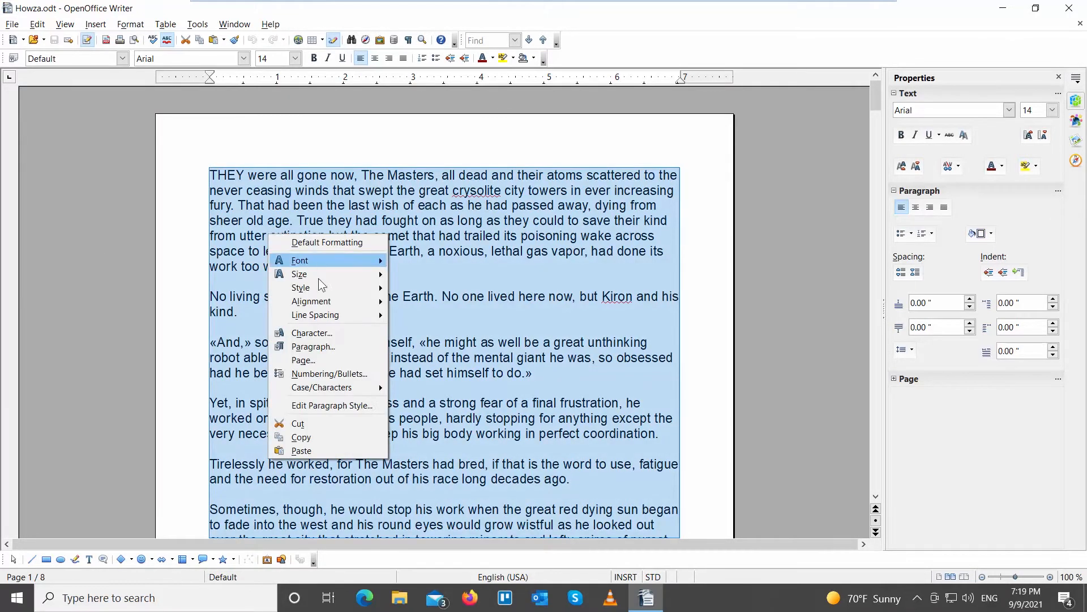
left_click(313, 347)
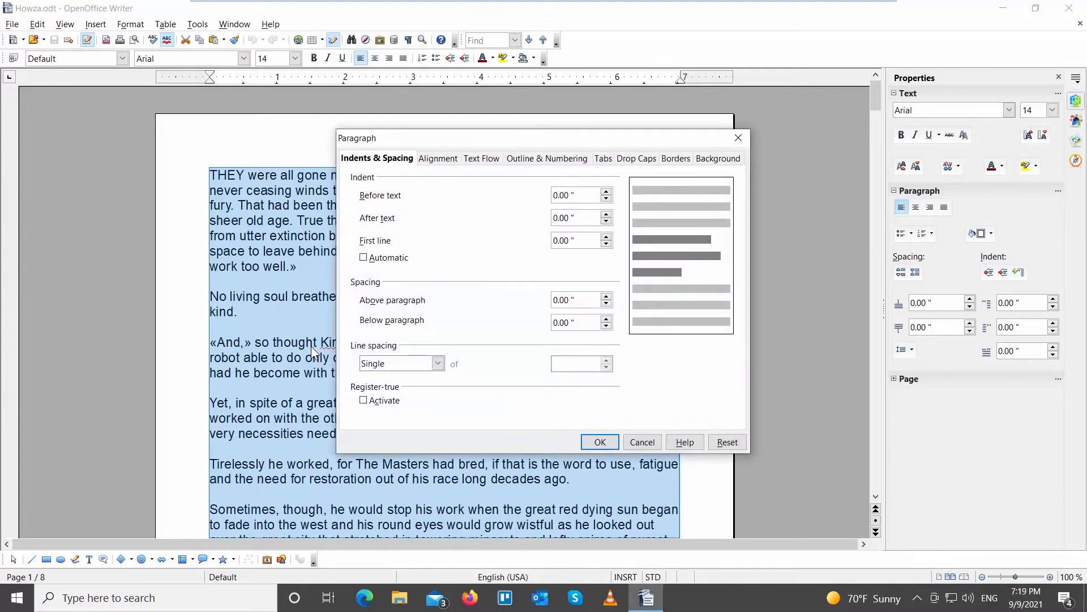
Set Line spacing to Double in Indents & Spacing and apply it
left_click(437, 362)
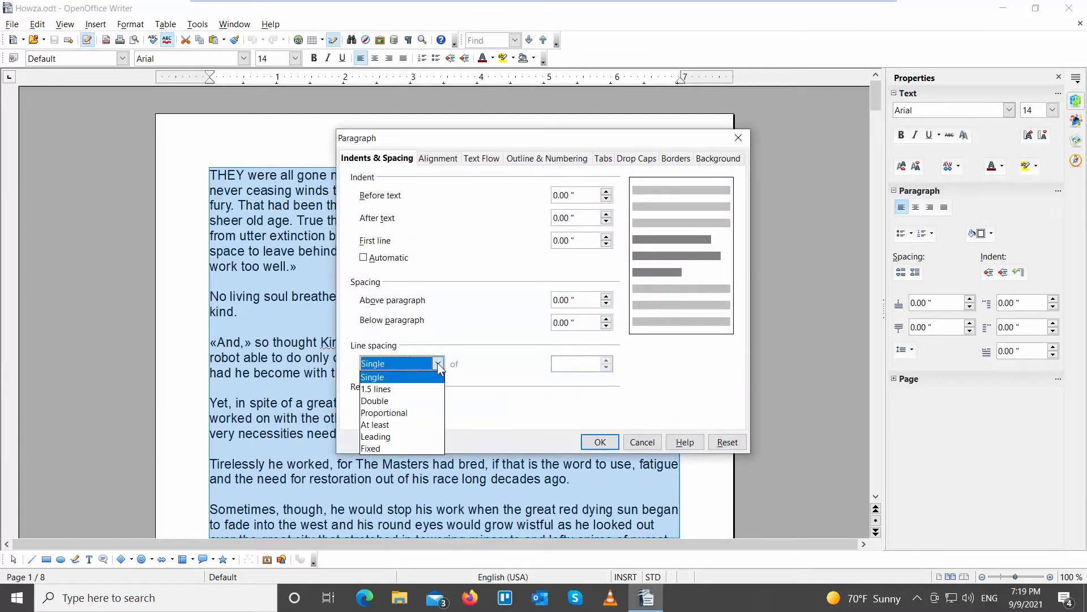
left_click(374, 400)
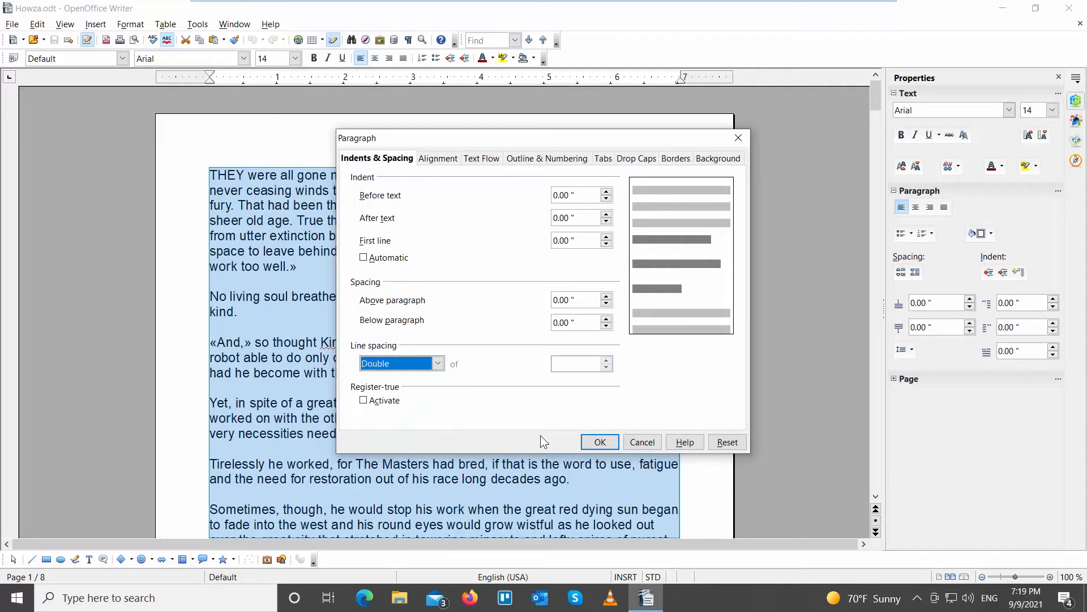
left_click(598, 441)
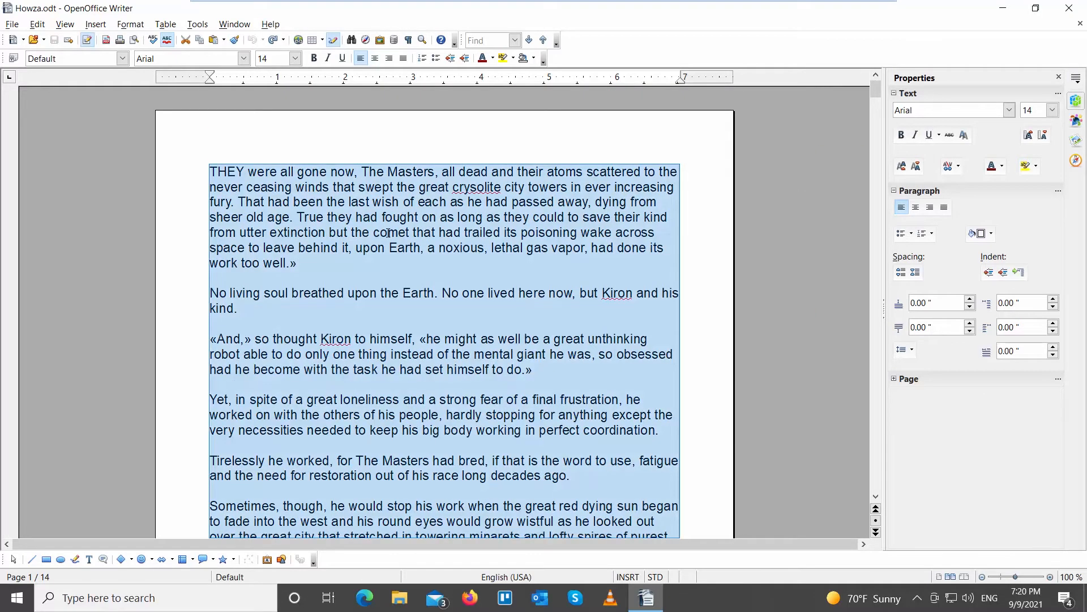
mouse_move(903, 350)
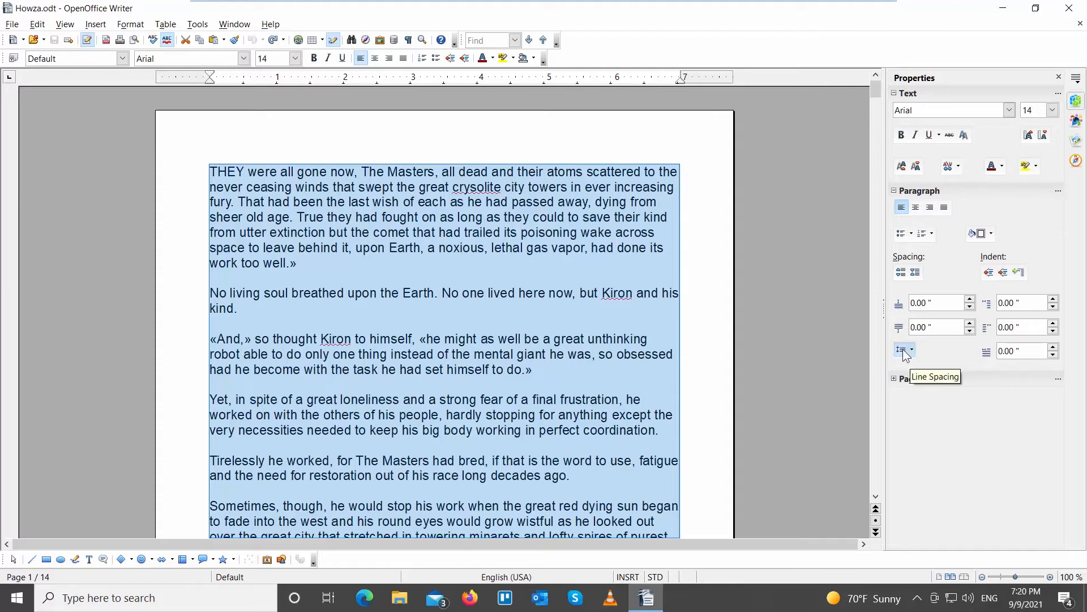
Pick Double under Custom Line Spacing in the sidebar's Line Spacing dropdown
left_click(910, 350)
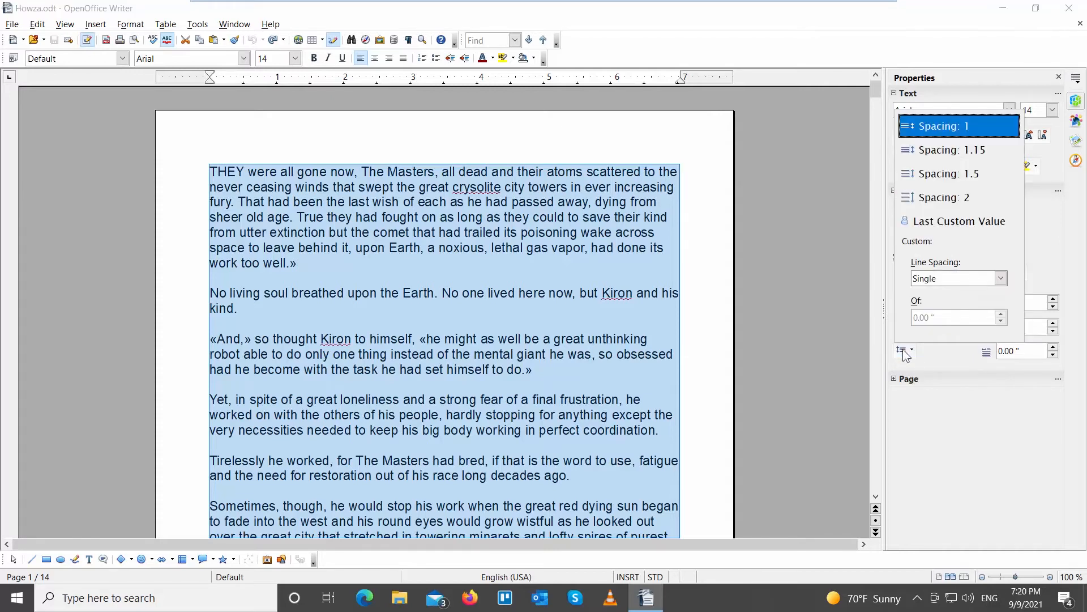
mouse_move(943, 197)
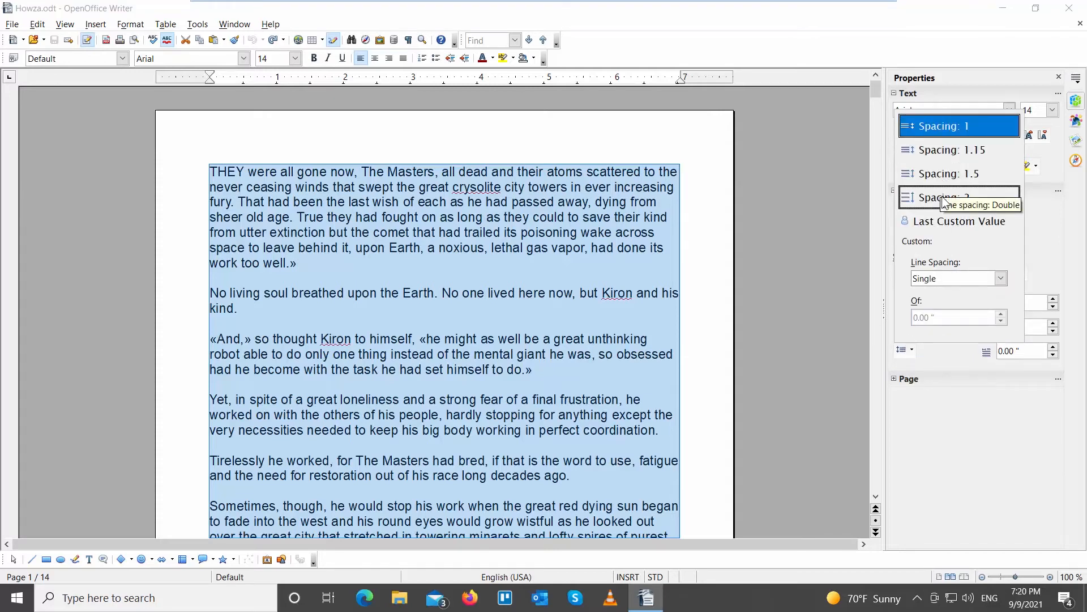
left_click(998, 278)
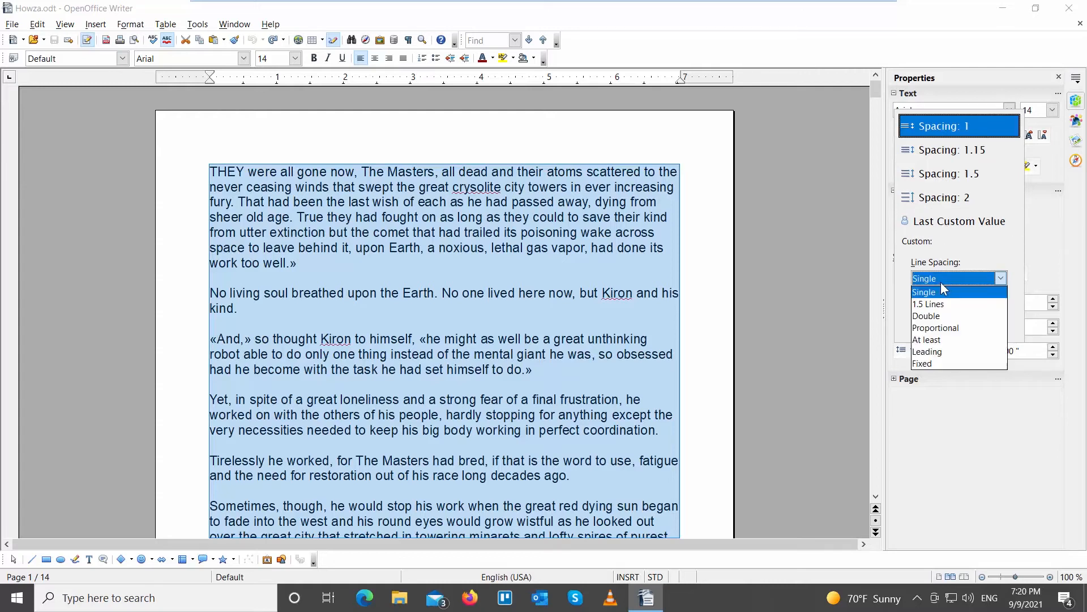
left_click(926, 315)
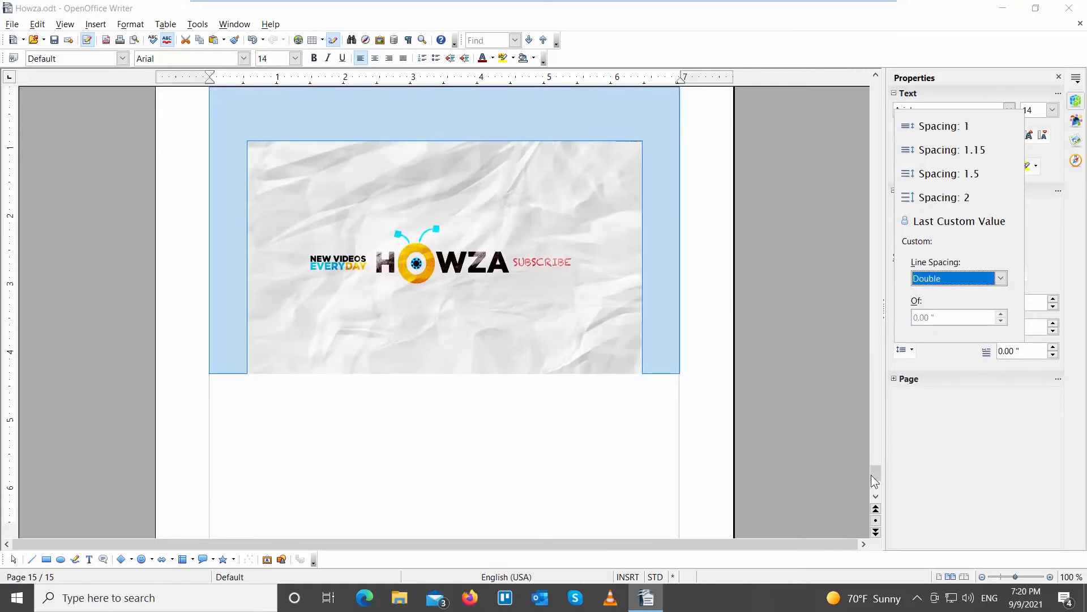